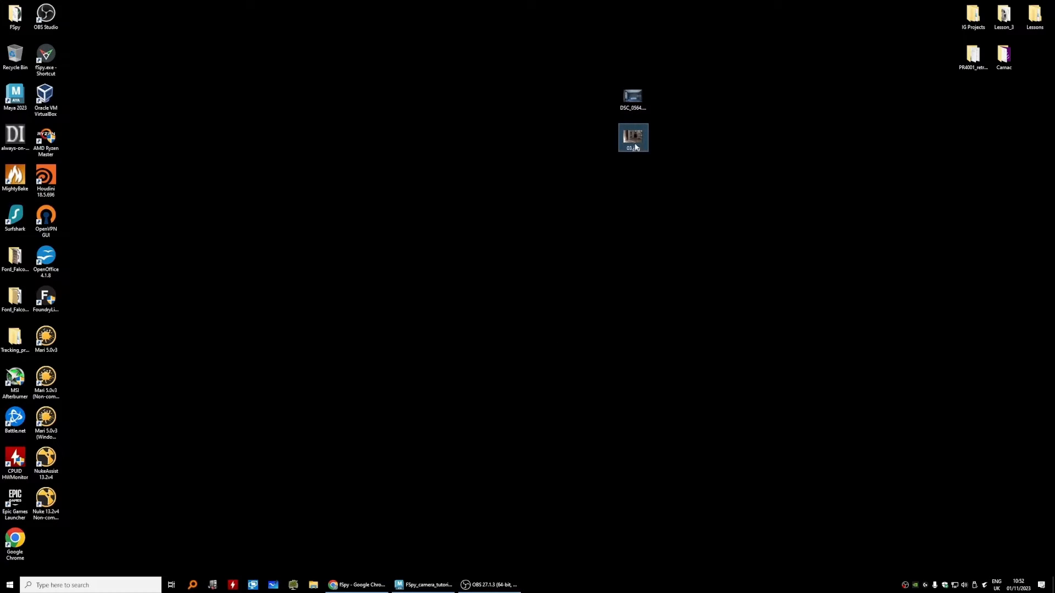
Inspect the room photo's file properties for its dimensions, then bring up the fSpy website.
right_click(633, 139)
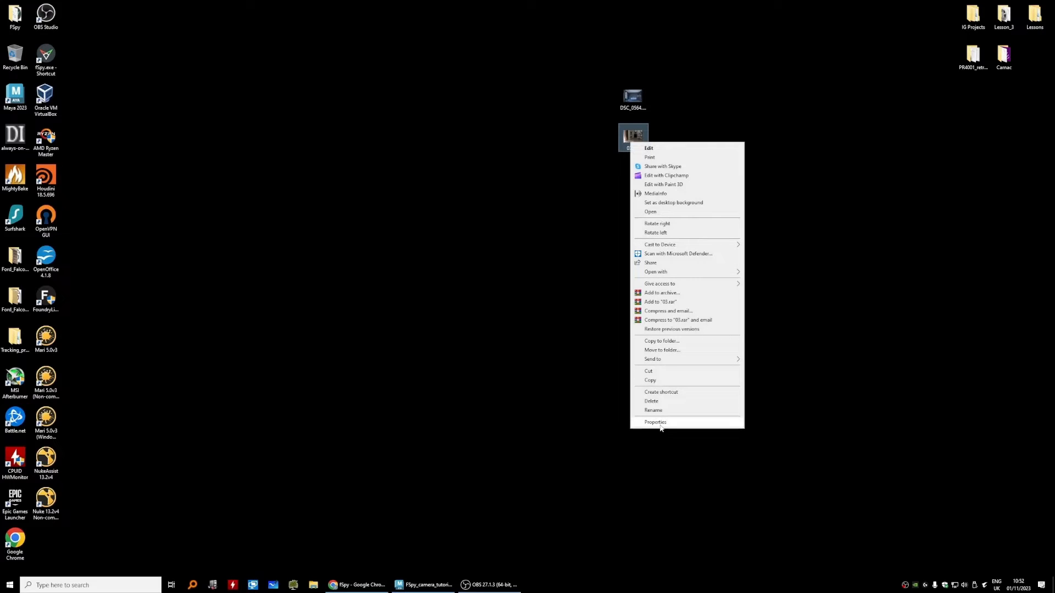
left_click(654, 421)
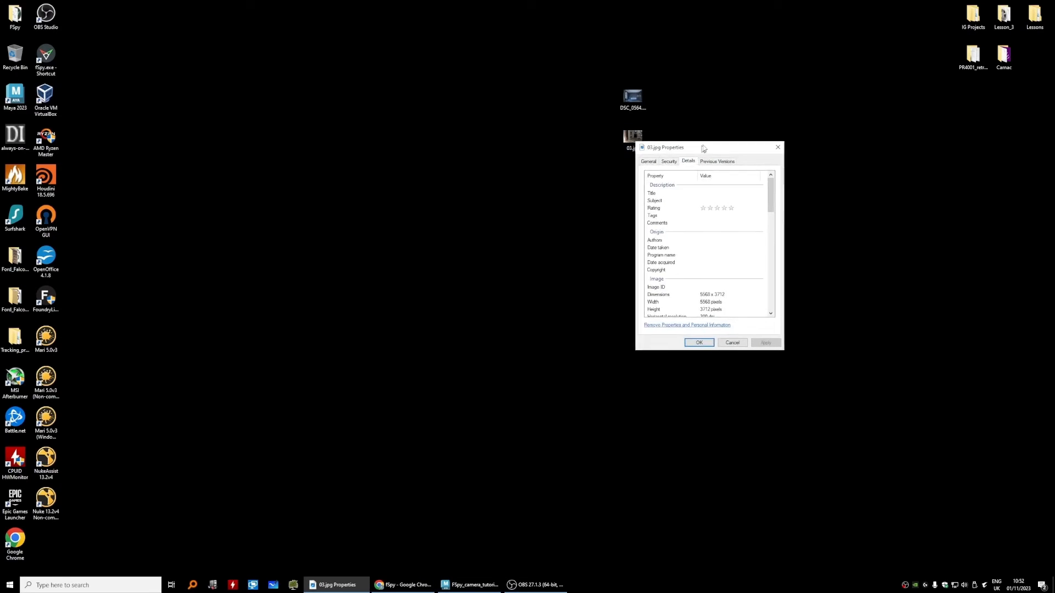
left_click_drag(666, 147, 700, 121)
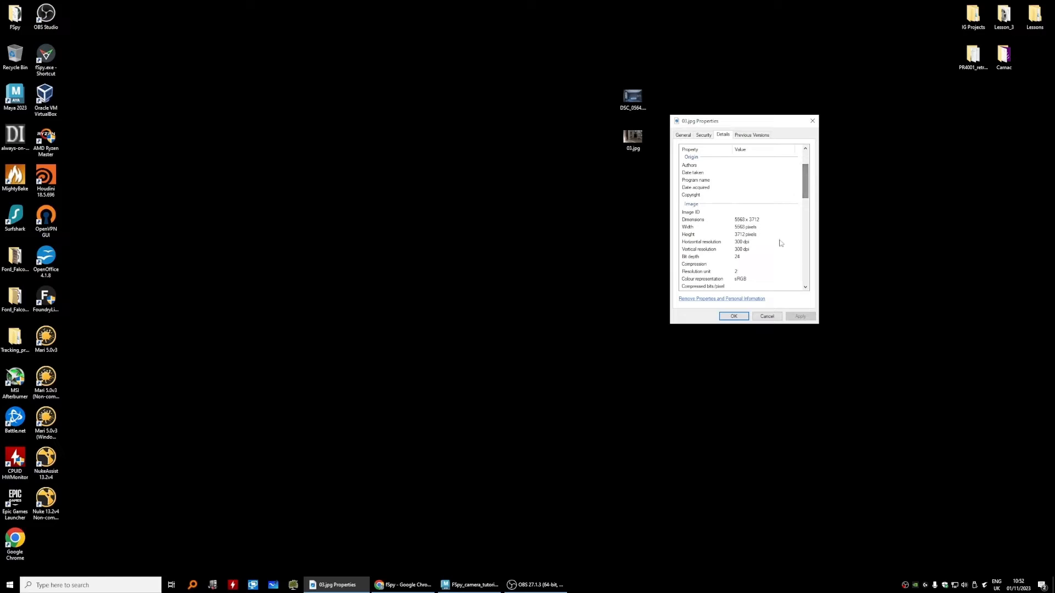
scroll("down", 3)
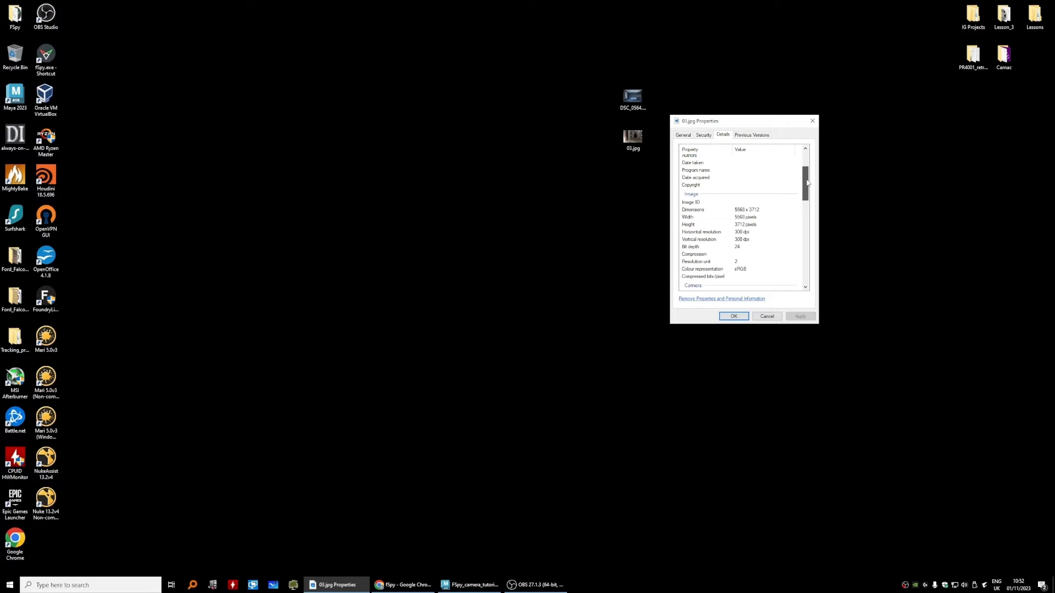
scroll("down", 3)
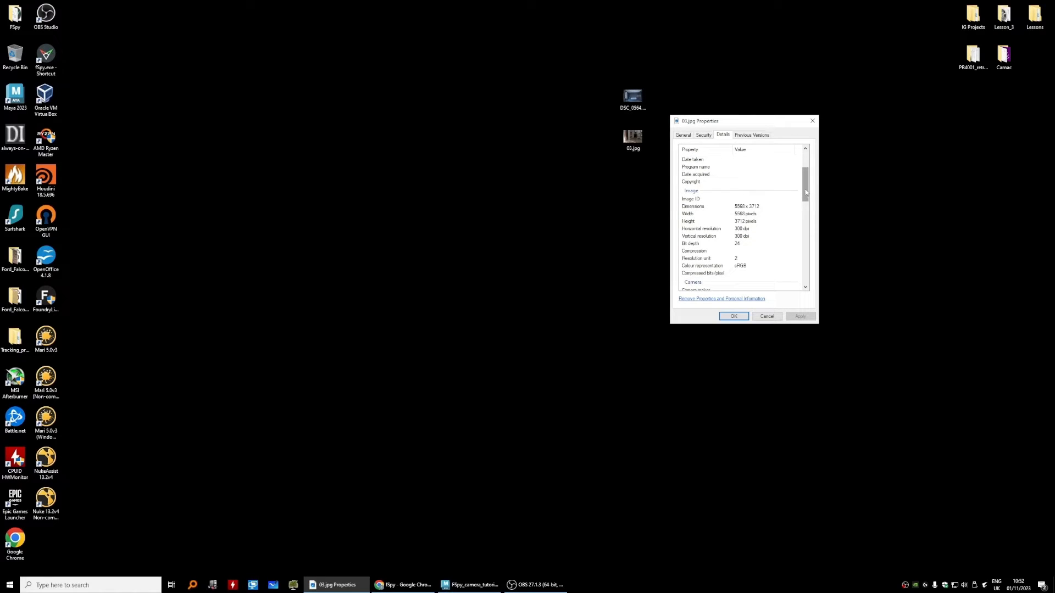
scroll("down", 3)
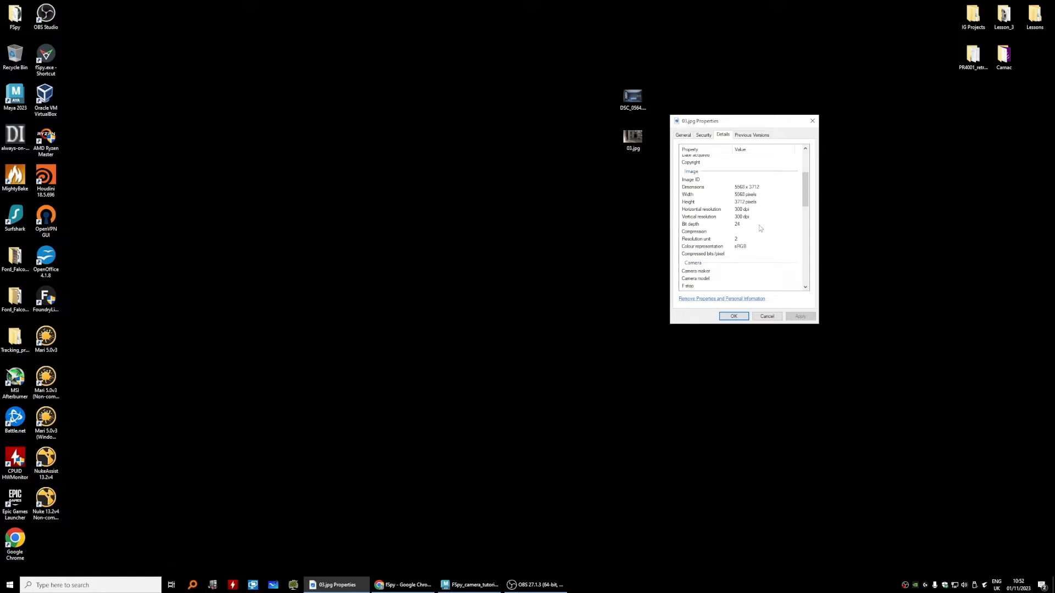
left_click(766, 316)
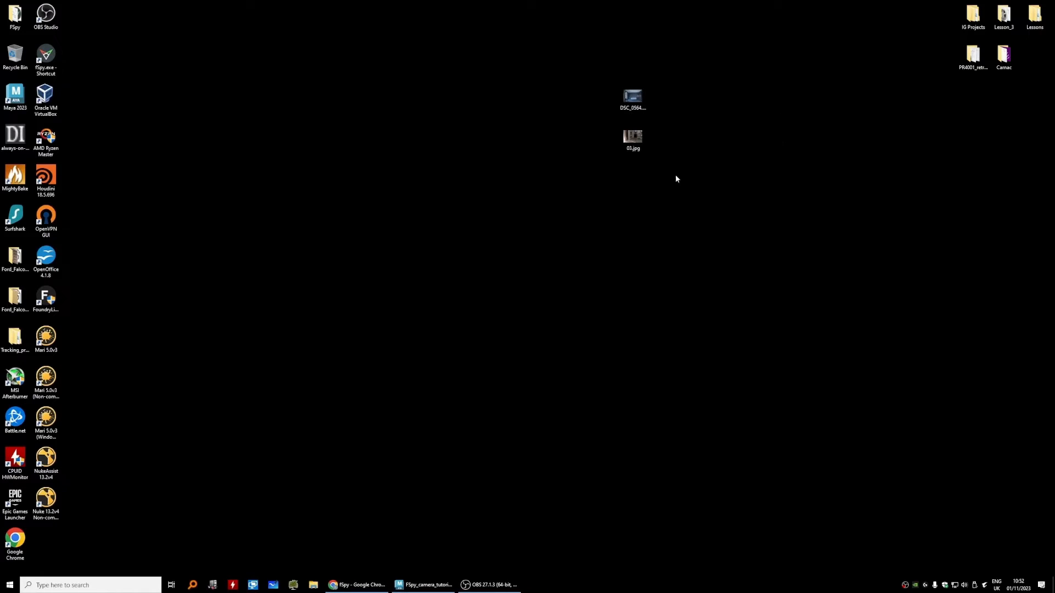
left_click(356, 584)
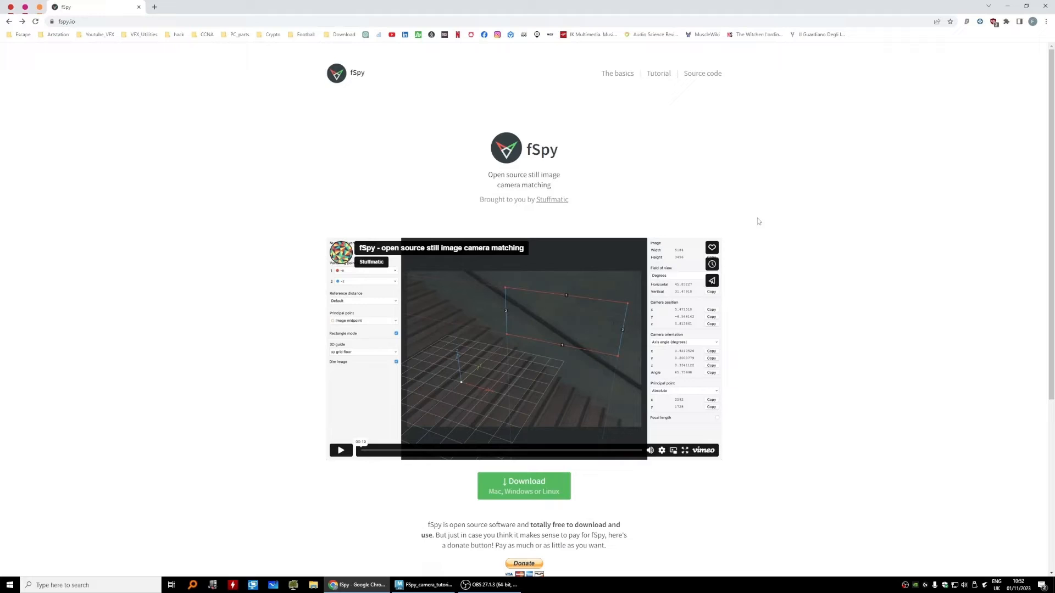
mouse_move(776, 204)
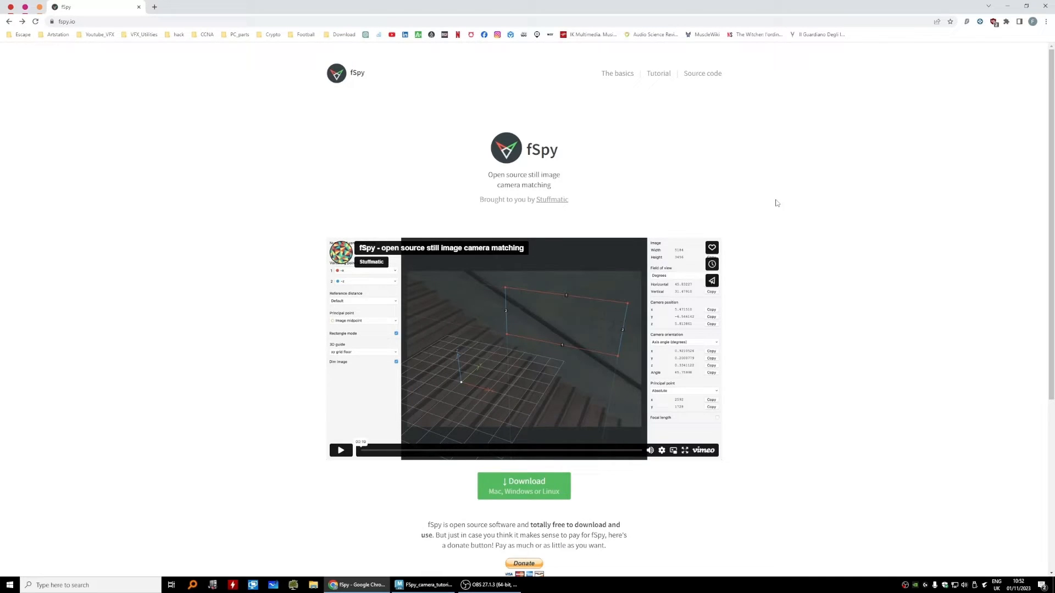
mouse_move(767, 63)
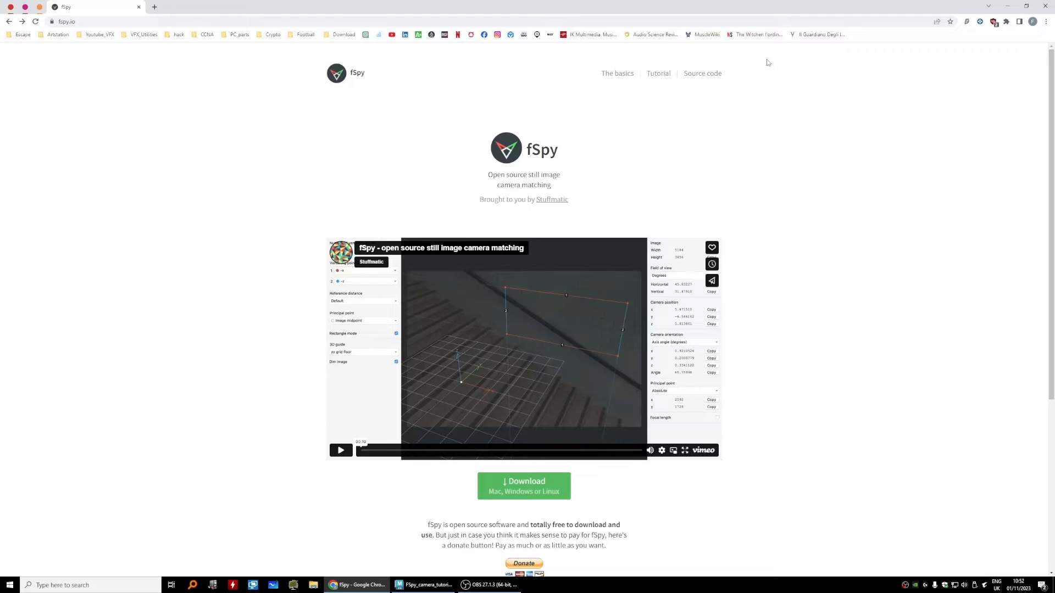
mouse_move(806, 74)
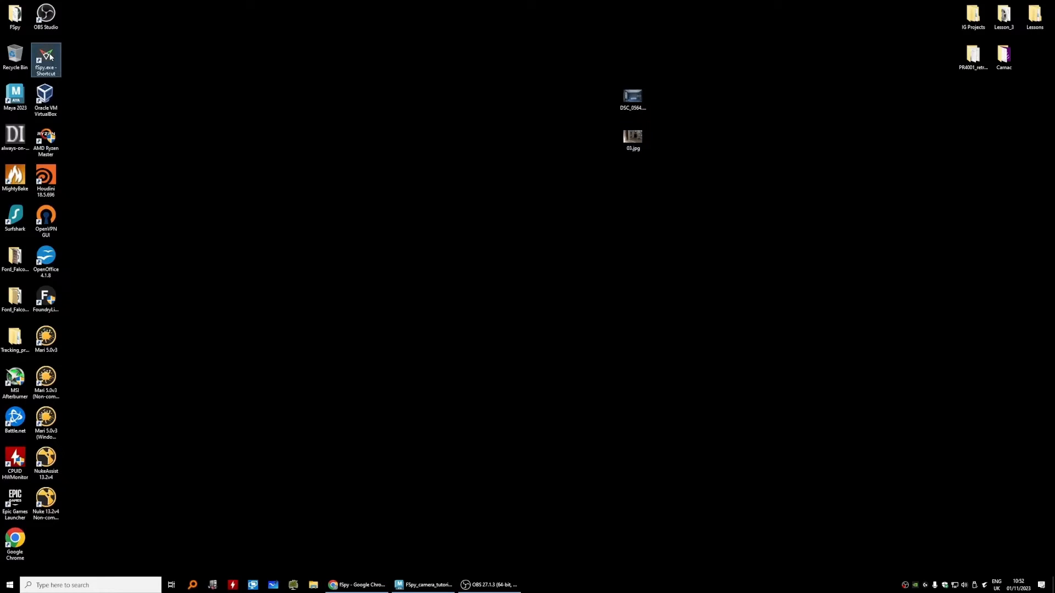
Launch fSpy, load 03.jpg undimmed, and align a green vanishing line with the column's vertical edge.
double_click(46, 59)
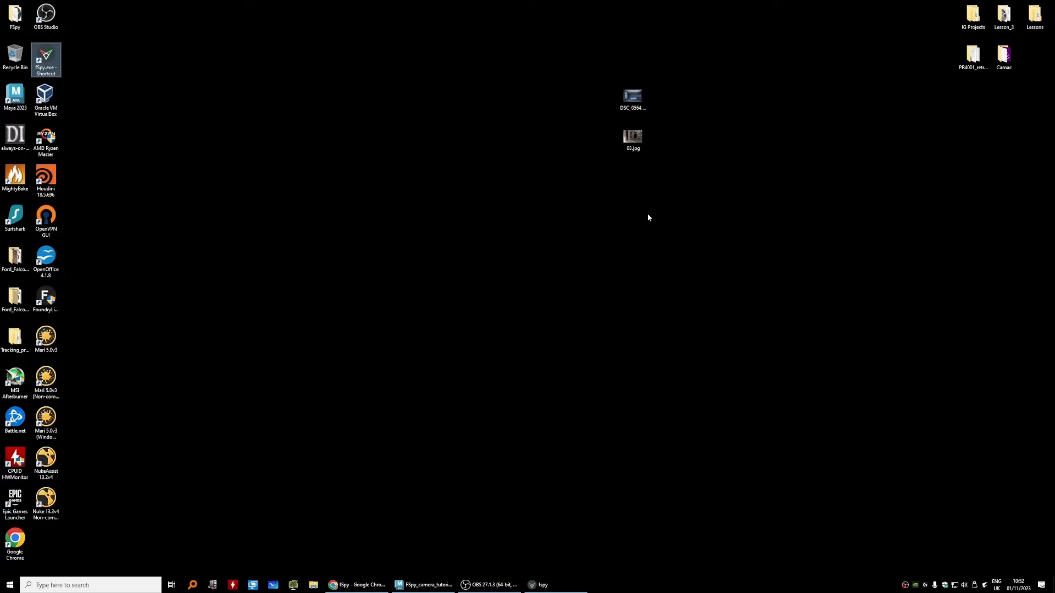
left_click_drag(633, 138, 590, 273)
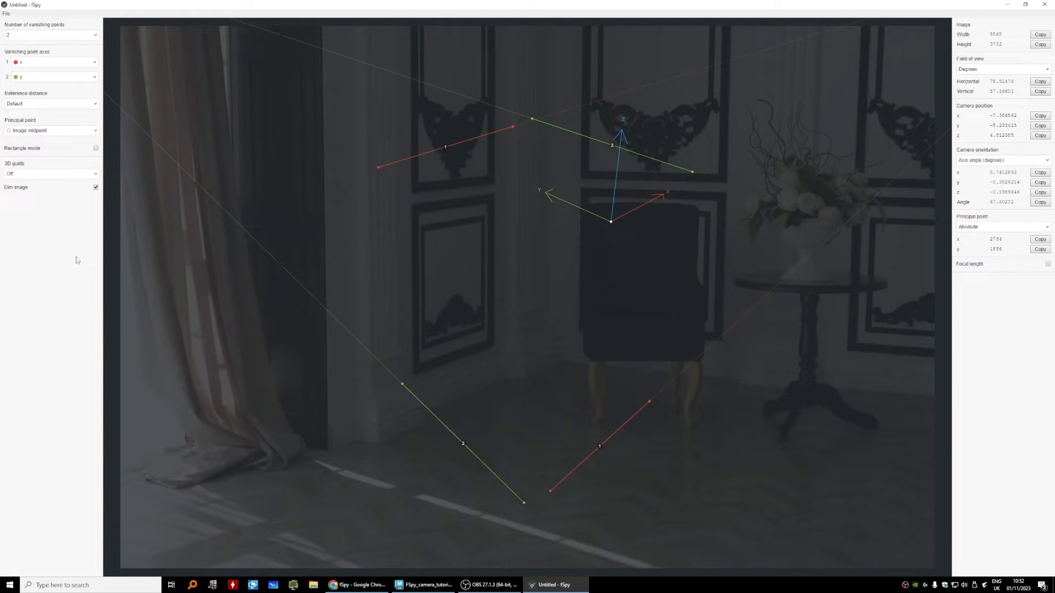
left_click(96, 187)
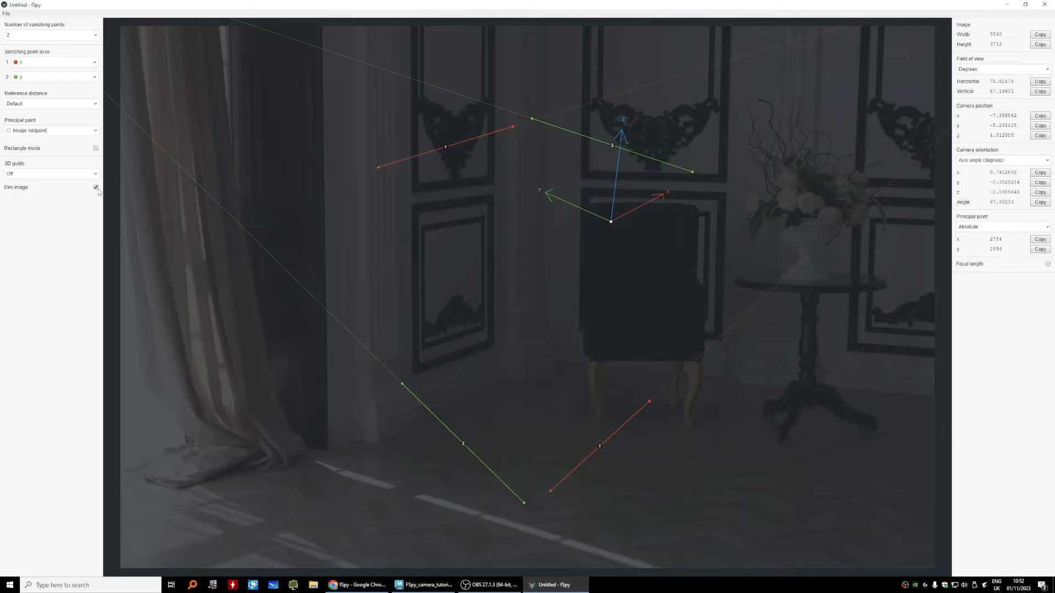
left_click(96, 187)
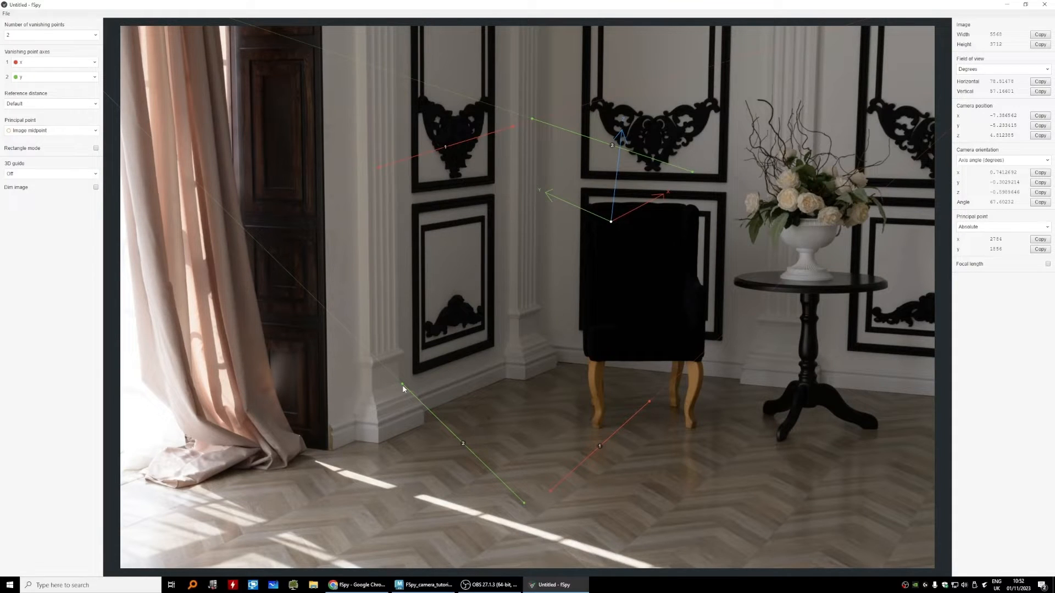
left_click_drag(403, 388, 408, 383)
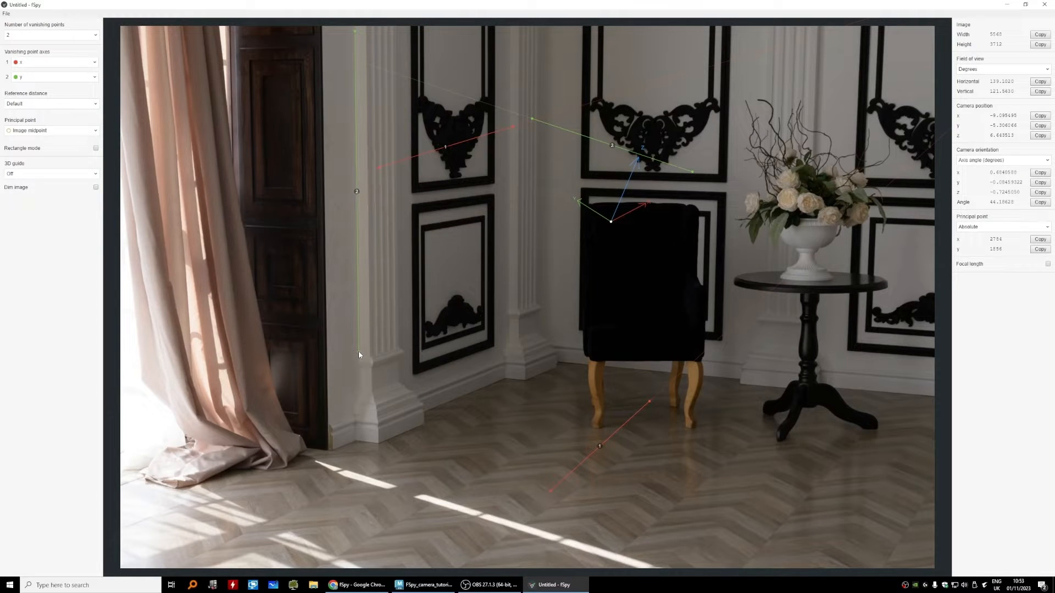
mouse_move(532, 120)
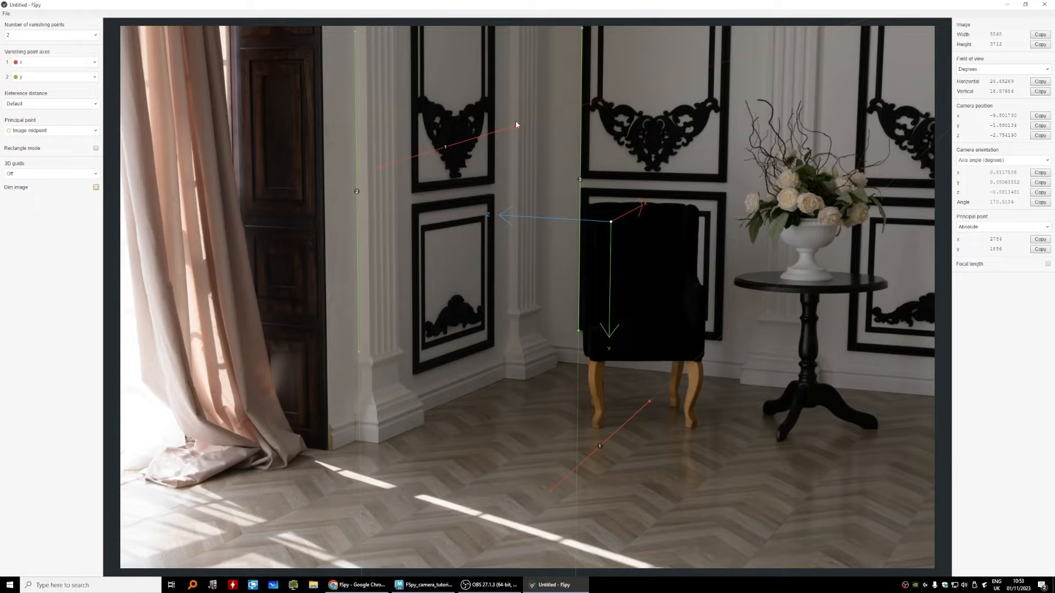
Move the upper red vanishing line down onto the baseboard floor edge.
left_click_drag(516, 124, 507, 378)
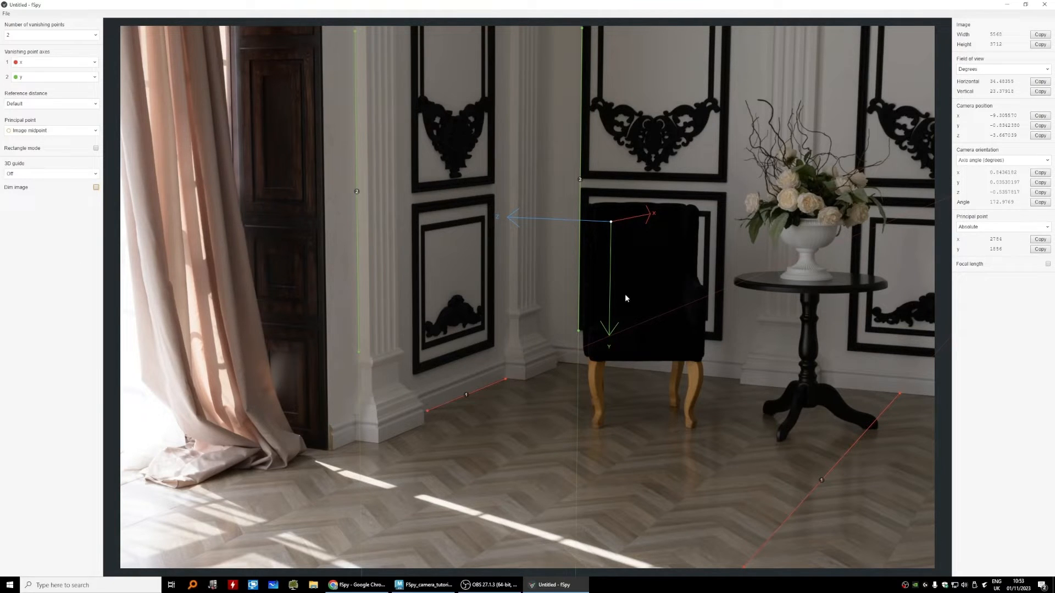
mouse_move(610, 253)
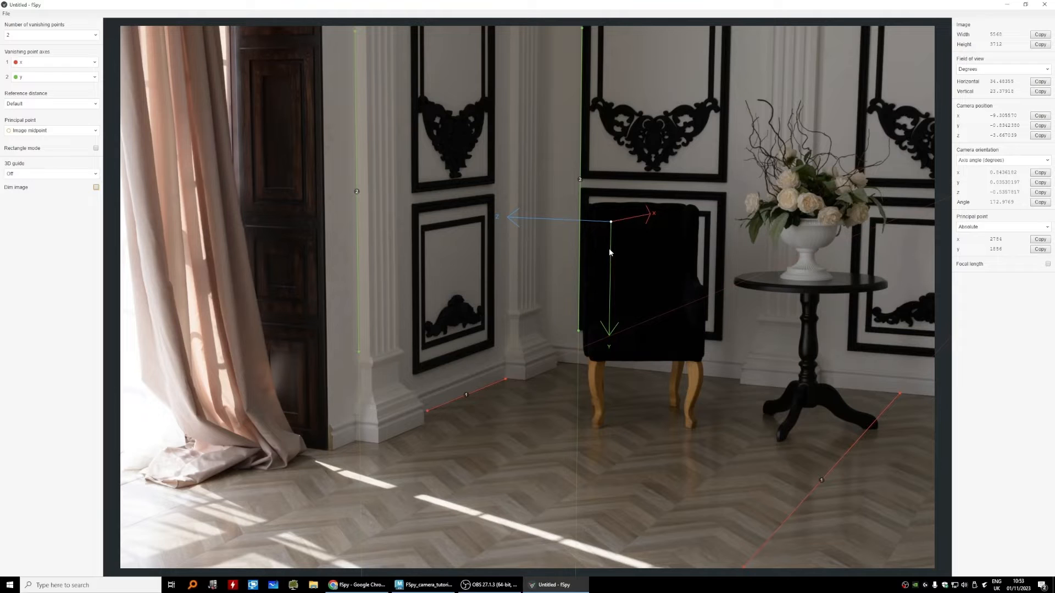
Reassign the vanishing-point axes to -z and -y and enable the Focal length readout of about 57.4 mm.
left_click(50, 61)
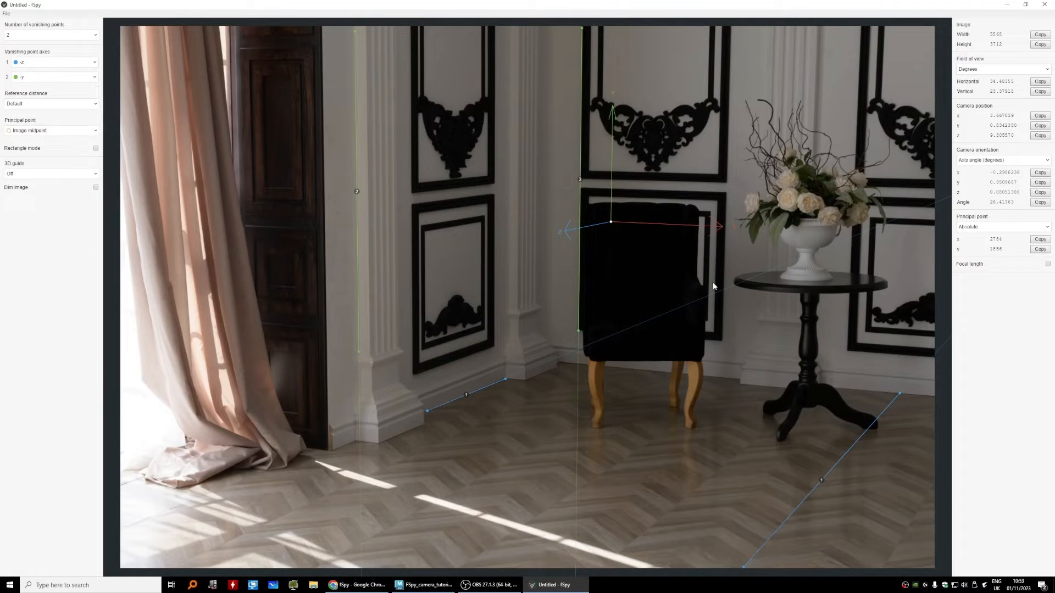
mouse_move(668, 233)
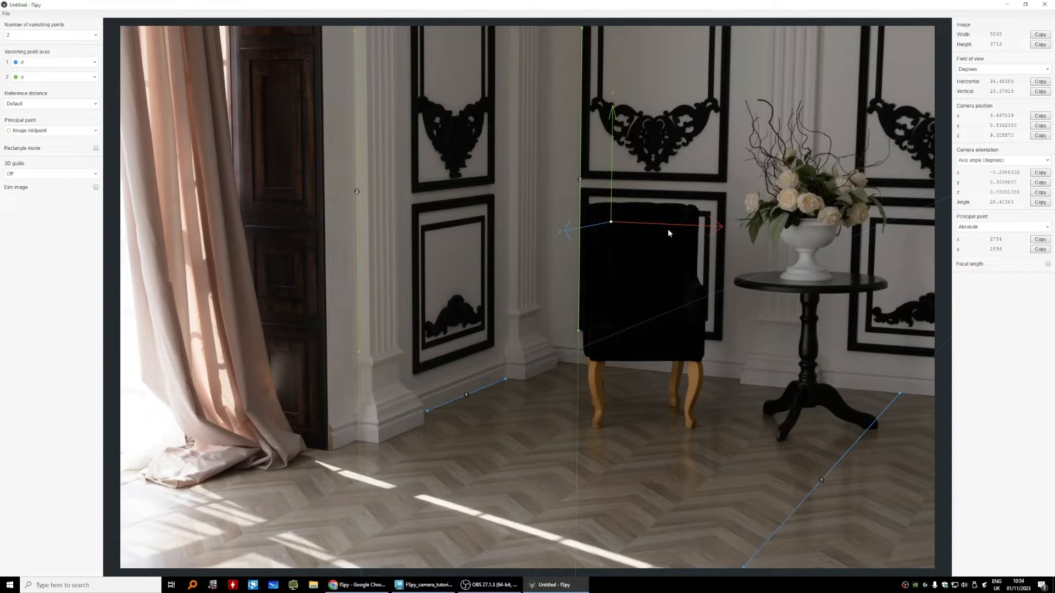
mouse_move(733, 218)
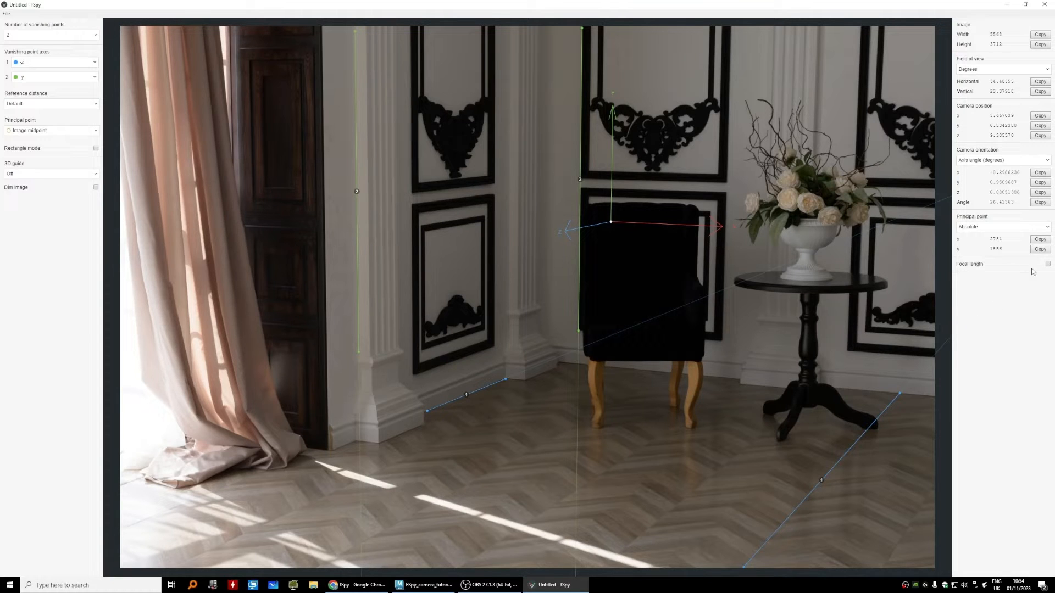
left_click(1047, 264)
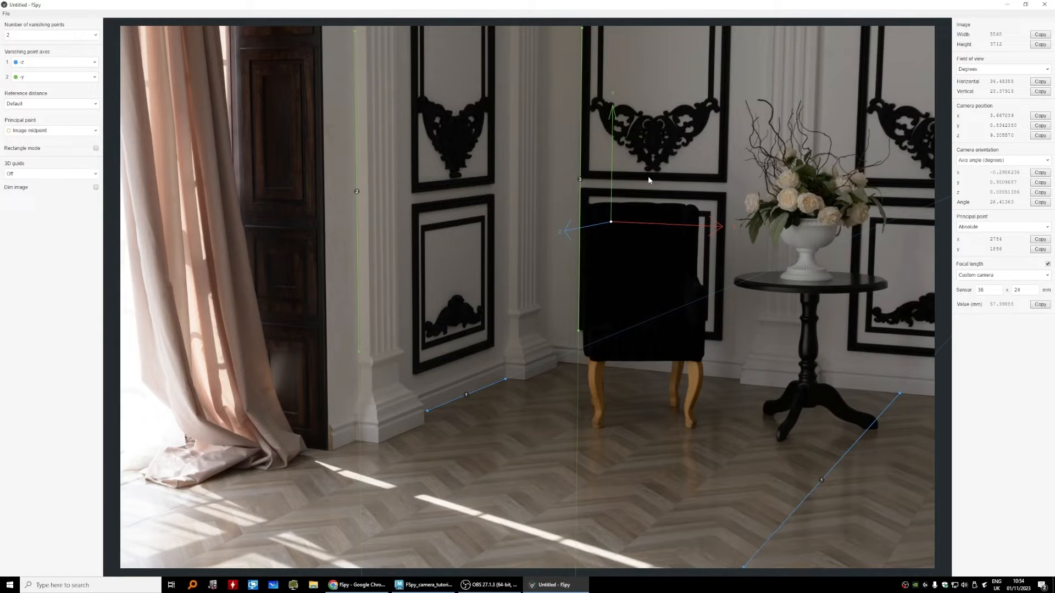
mouse_move(509, 122)
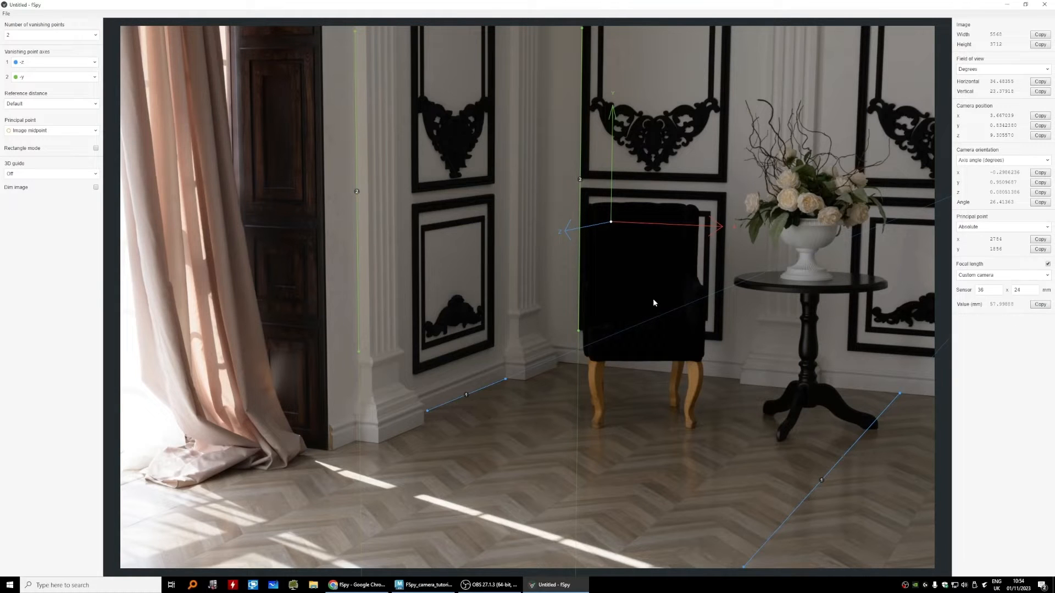
left_click(51, 172)
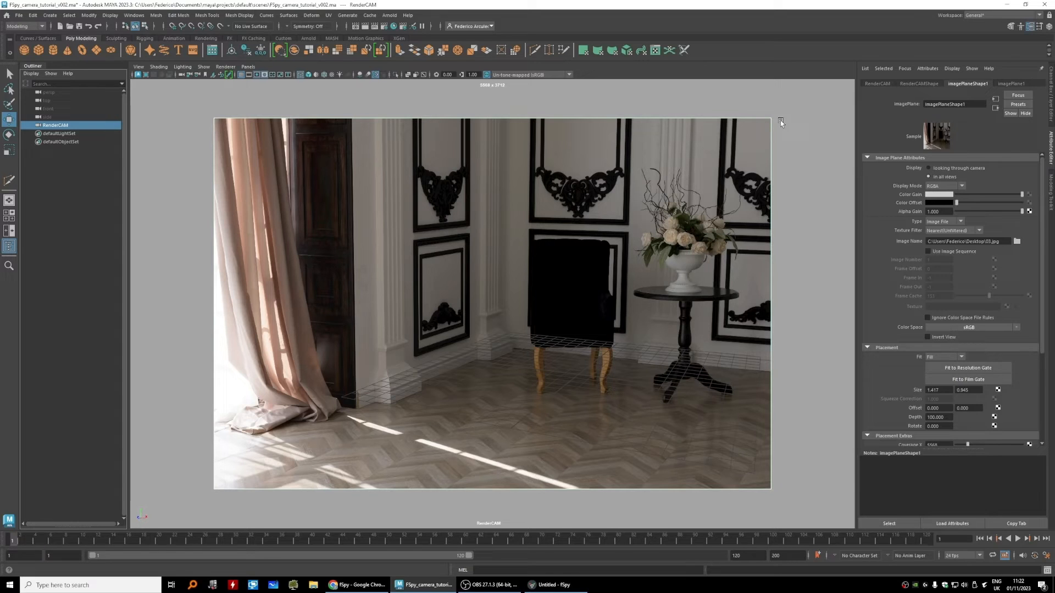
mouse_move(931, 88)
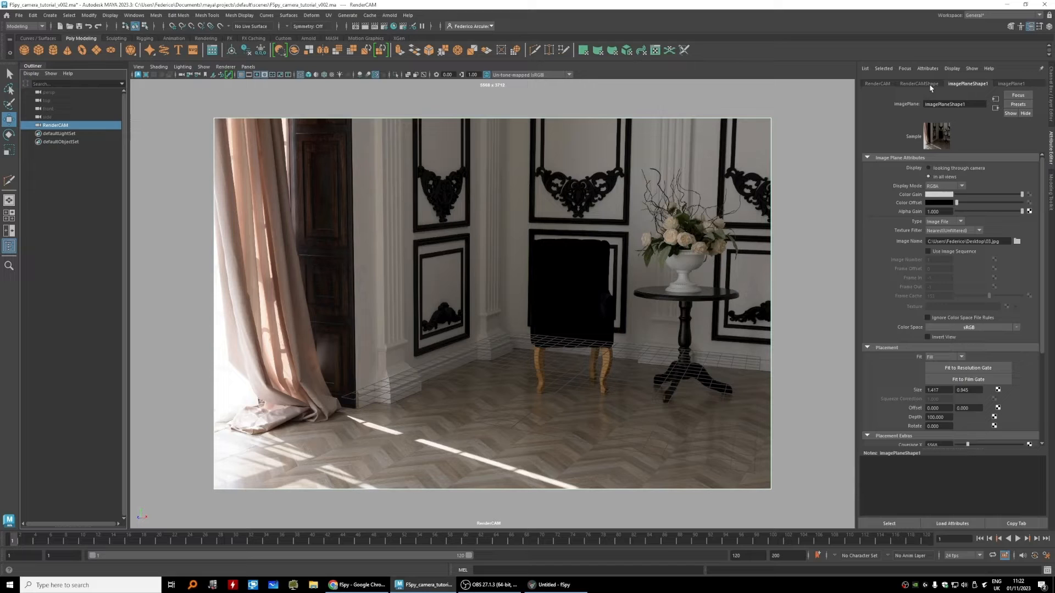
Enter 57.39 as the Focal Length on the RenderCAMShape attributes.
left_click(918, 82)
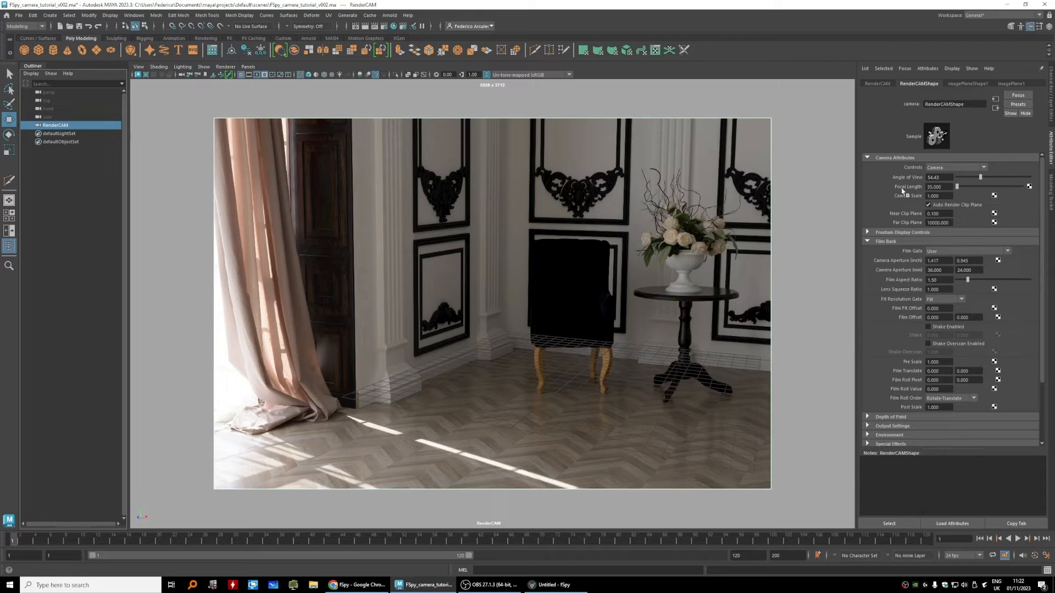
left_click(937, 187)
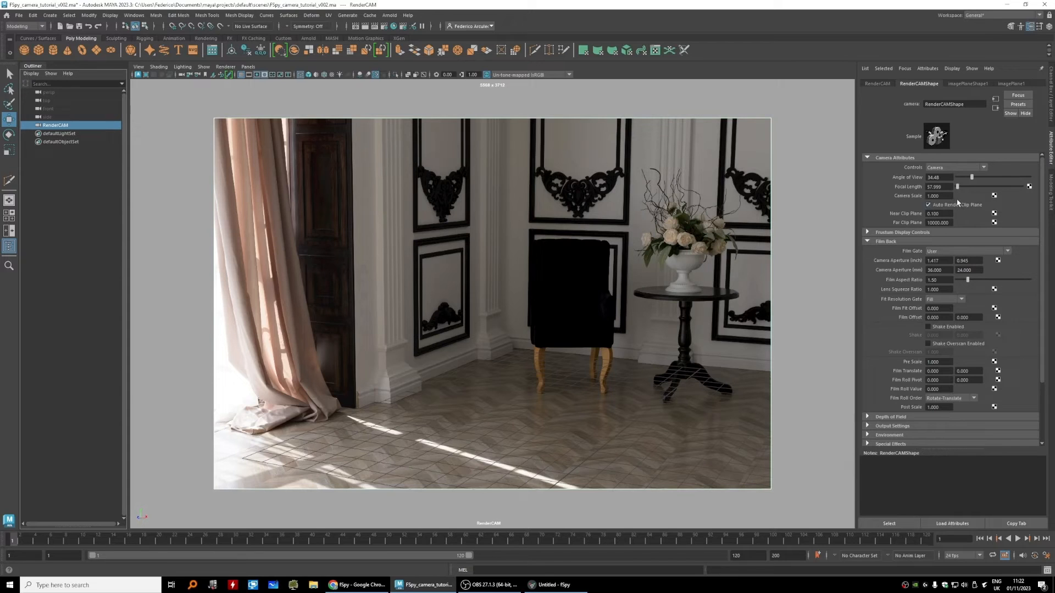
mouse_move(634, 263)
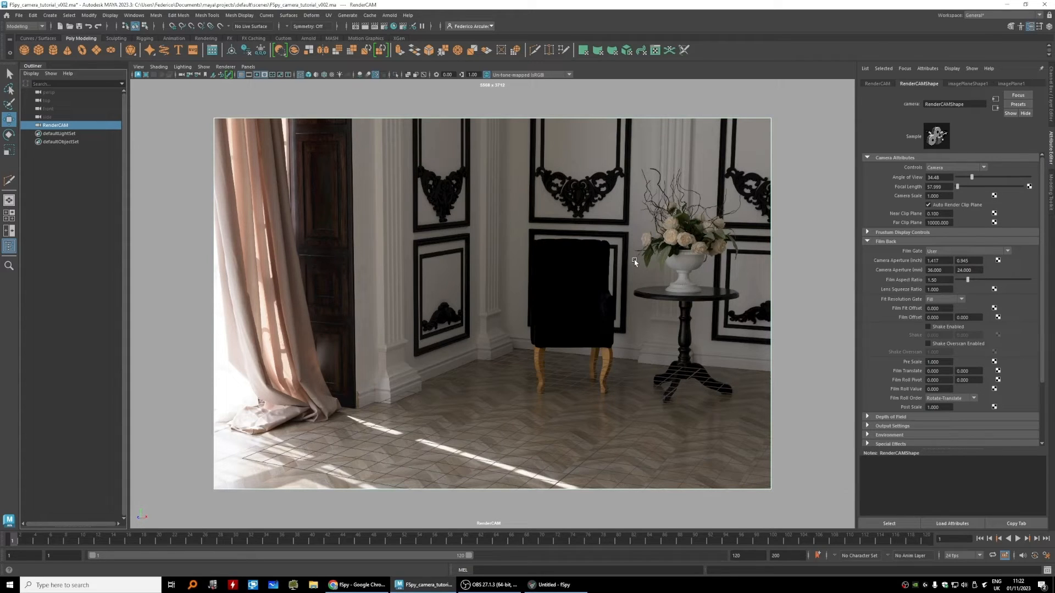
mouse_move(598, 349)
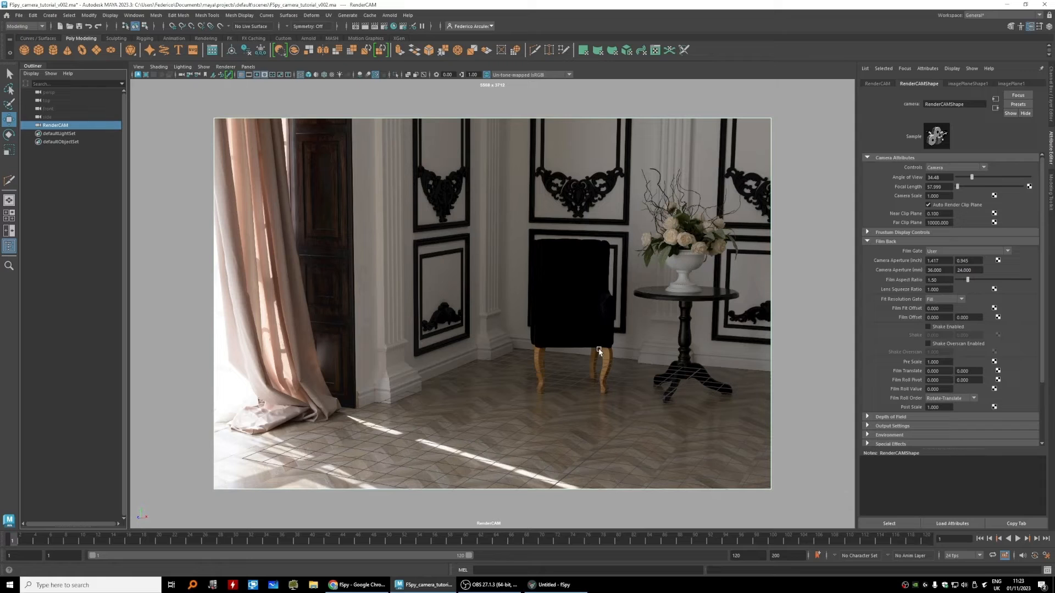
mouse_move(497, 380)
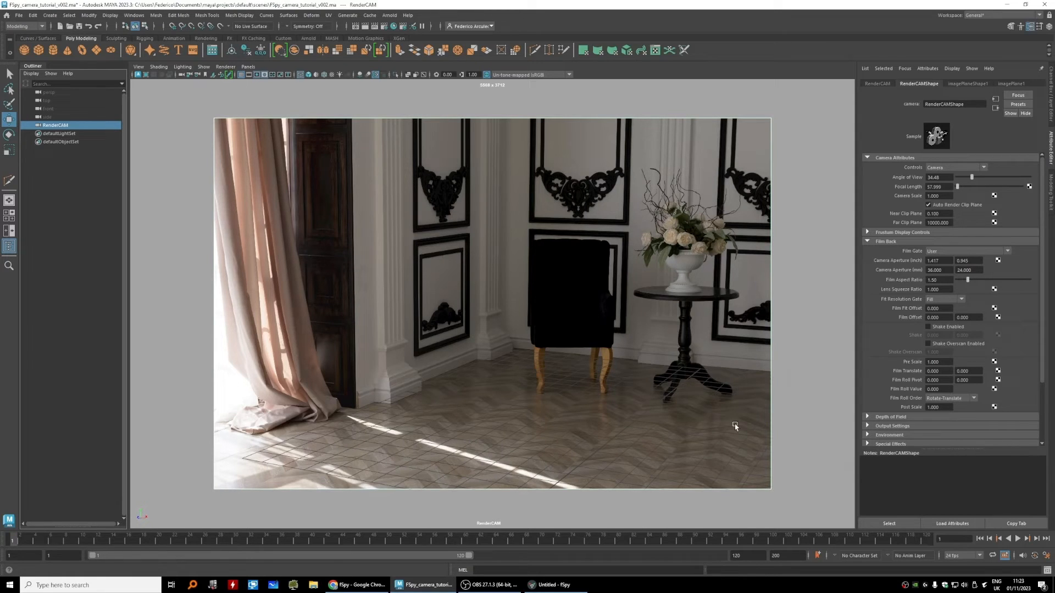
mouse_move(211, 126)
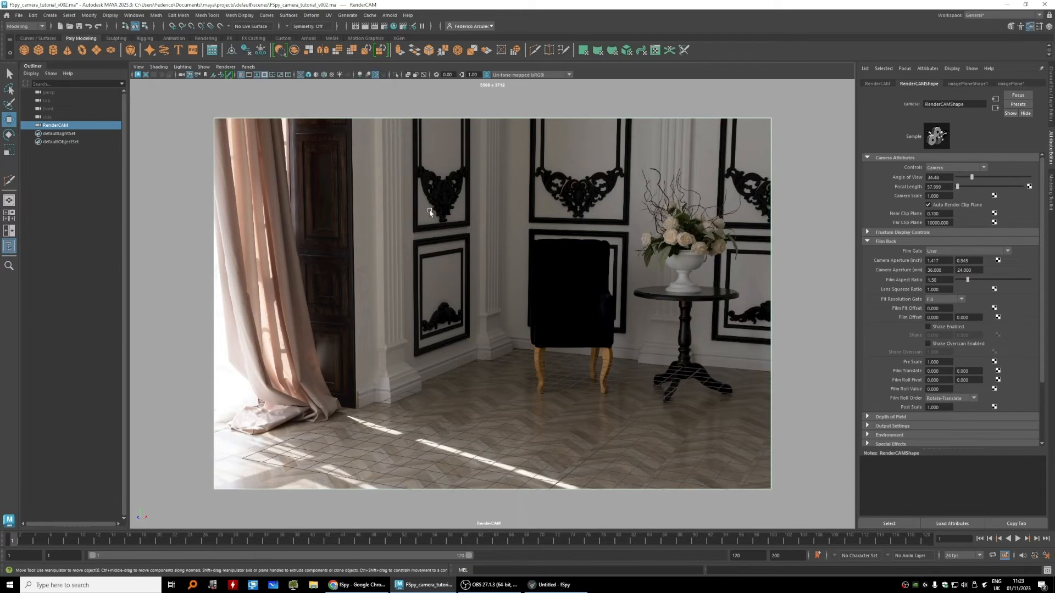
mouse_move(656, 277)
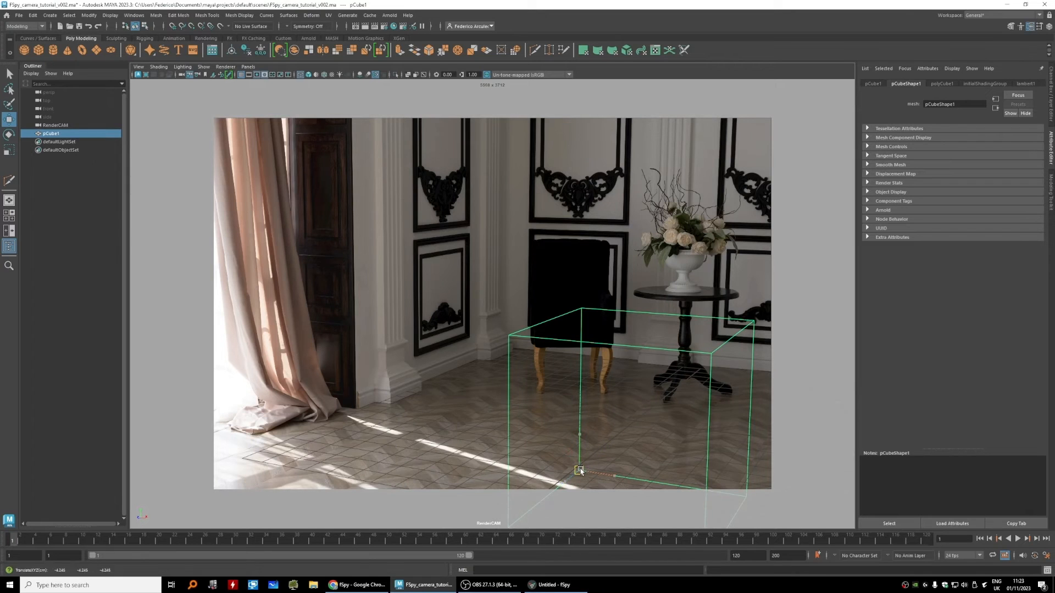
Move the new polygon cube toward the room corner.
left_click_drag(579, 470, 503, 348)
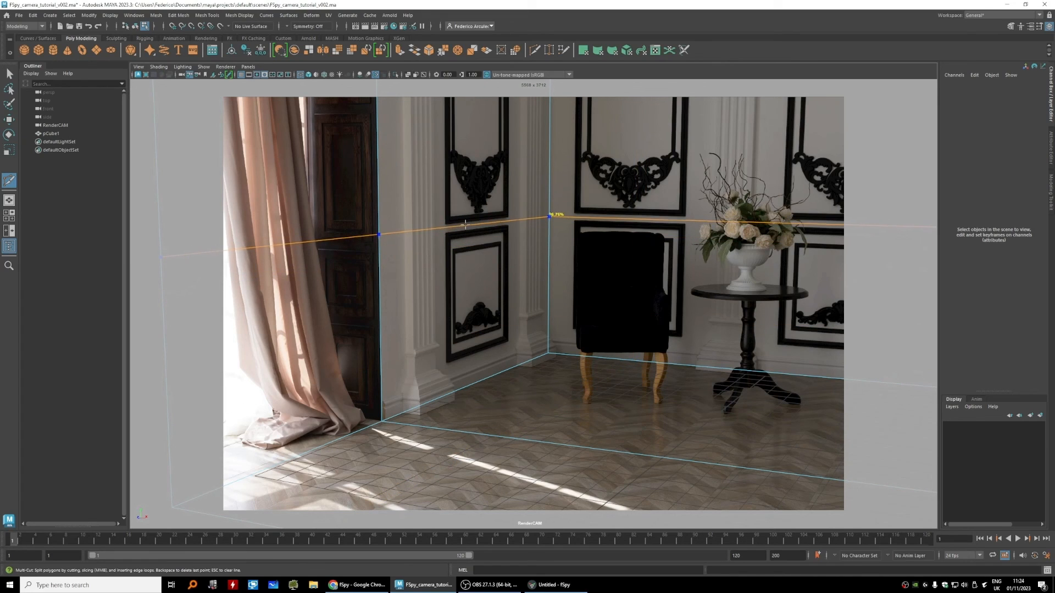
Set the Multi-Cut line's height across the cube's walls at the chair-back level.
left_click_drag(464, 224, 471, 218)
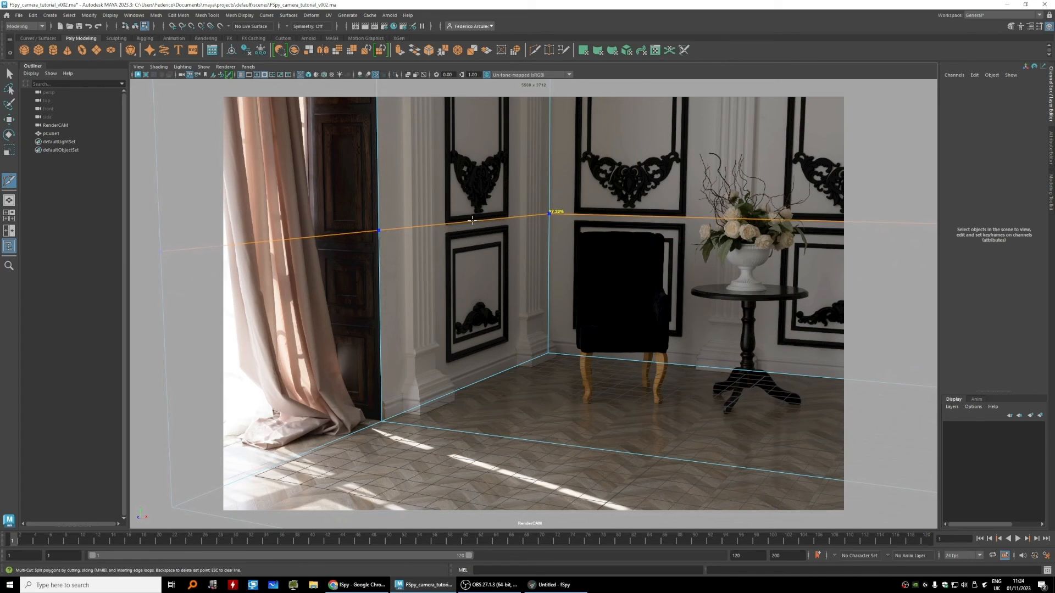